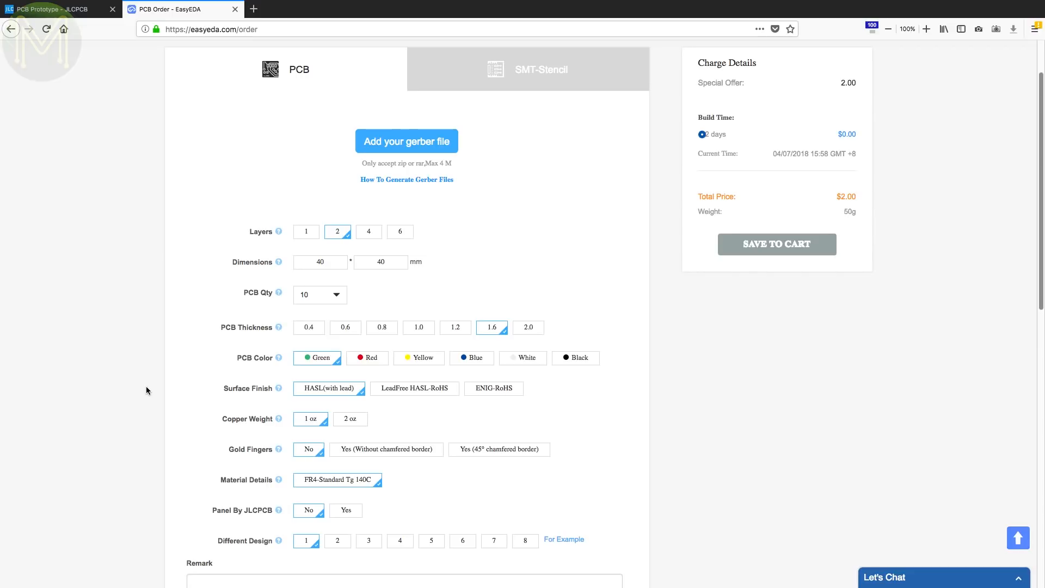
mouse_move(358, 510)
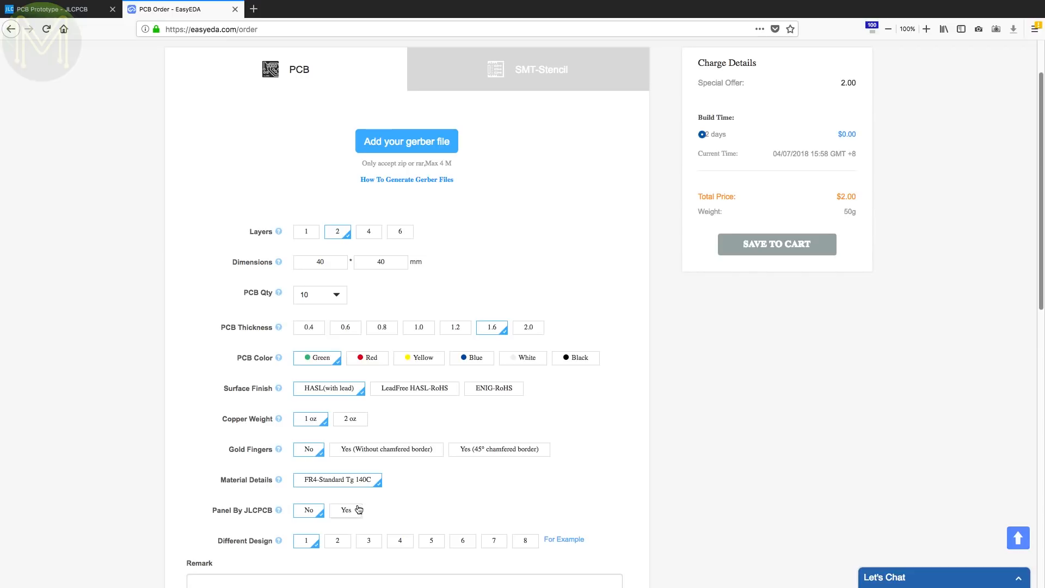
Enable JLCPCB panelization on the order form with a 2 × 2 panel layout
left_click(345, 511)
type("2")
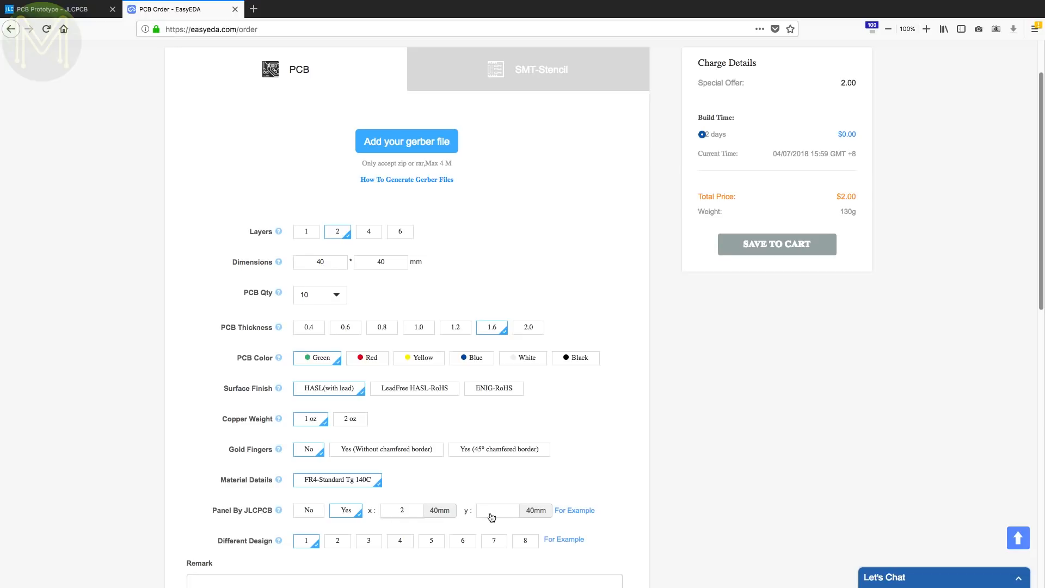
left_click(571, 510)
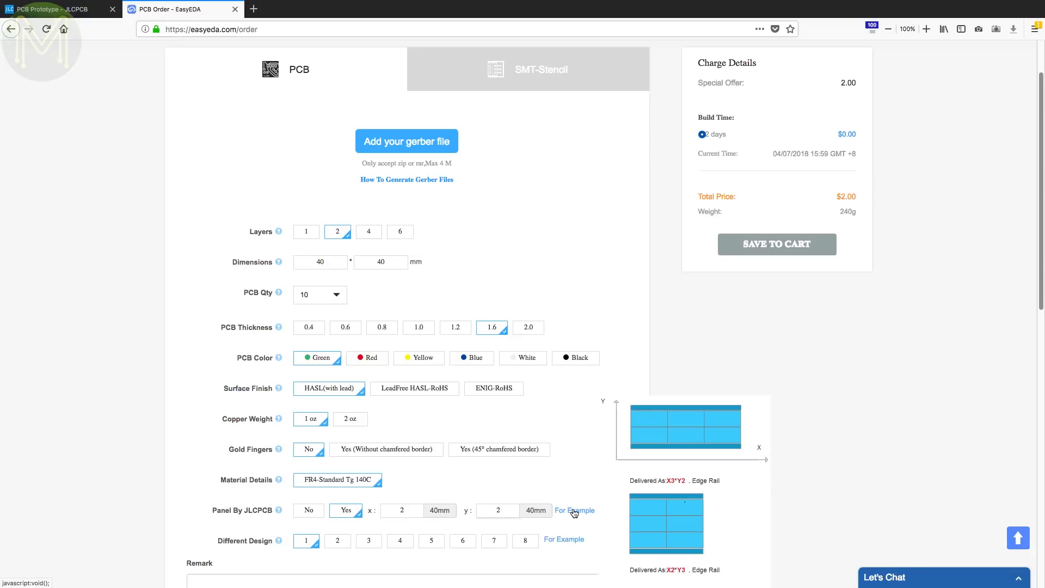